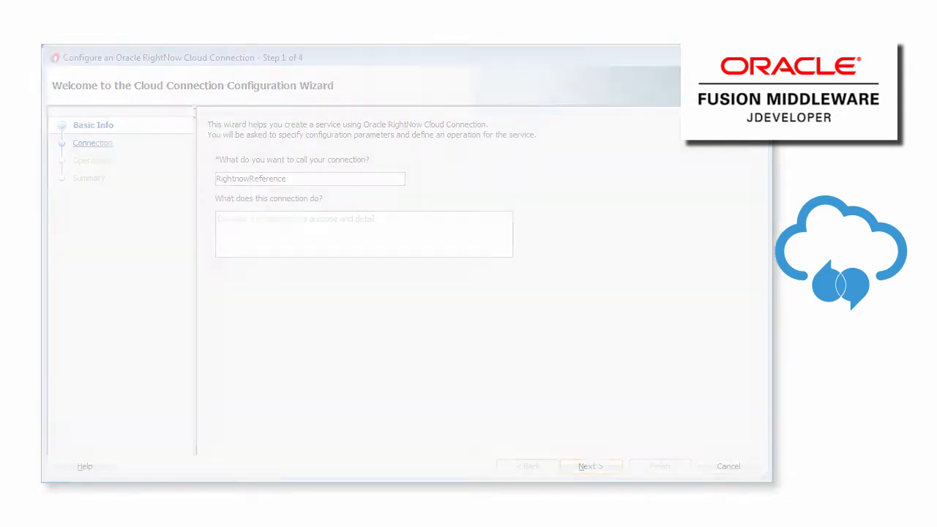
Step: Create a SOA application from New Gallery using Empty Composite named Project1RightNow
{"action": "left_click", "coordinate": [590, 465]}
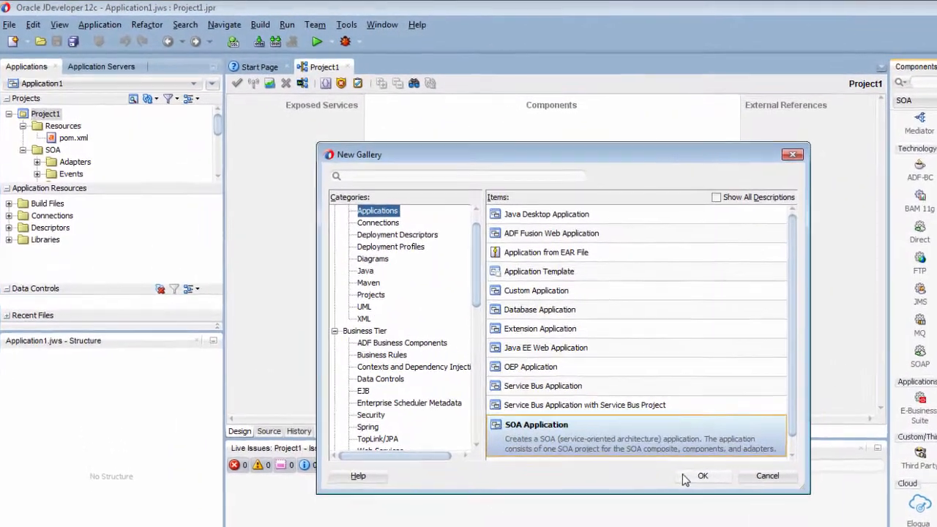
{"action": "left_click", "coordinate": [703, 475]}
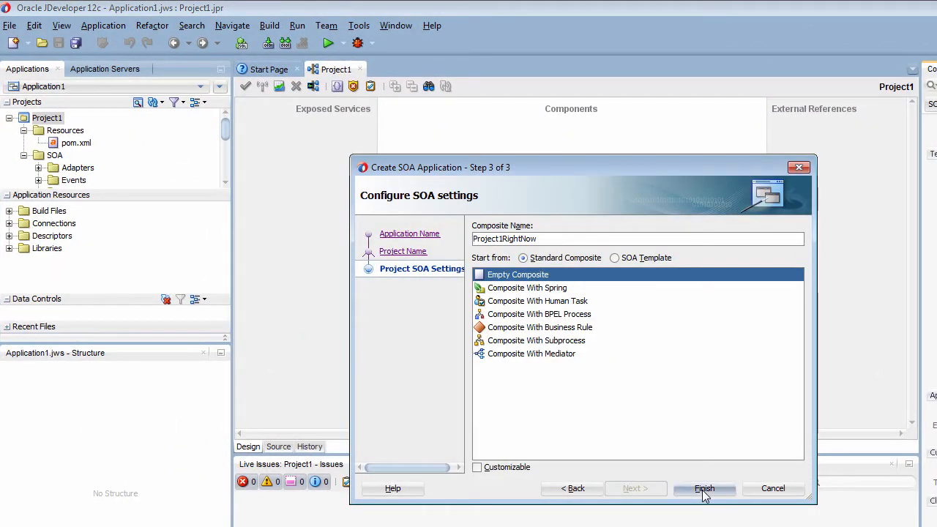
{"action": "left_click", "coordinate": [704, 489]}
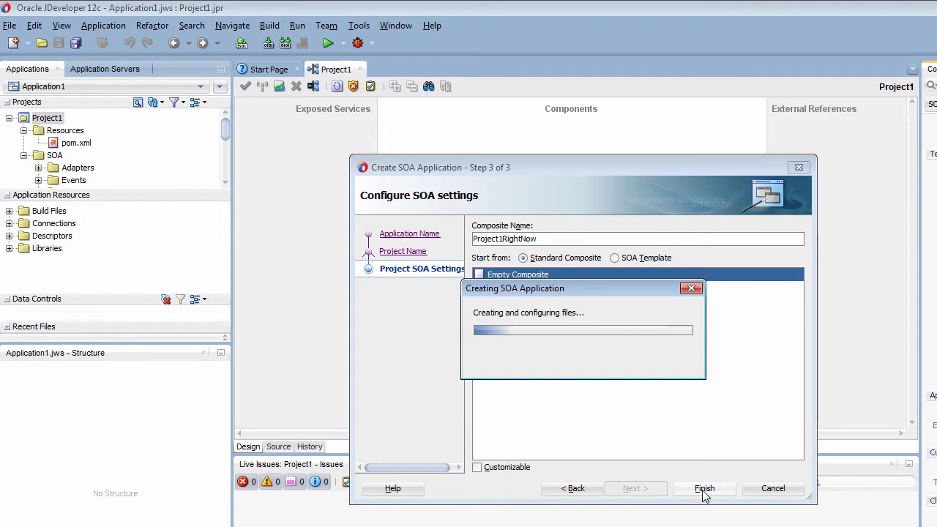
{"action": "left_click", "coordinate": [703, 489]}
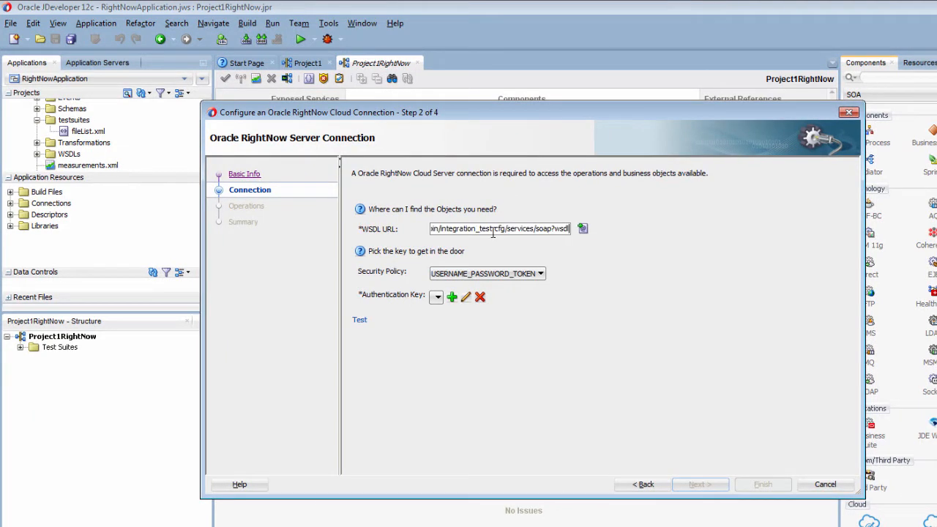
Step: Add credential key 'test', verify the server connection test succeeds, and continue to operations
{"action": "left_click", "coordinate": [453, 297]}
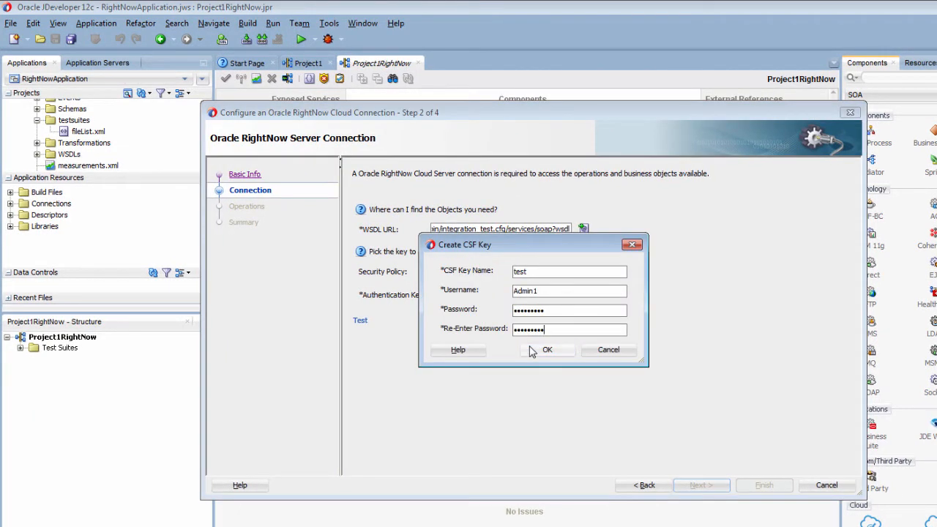
{"action": "left_click", "coordinate": [548, 349]}
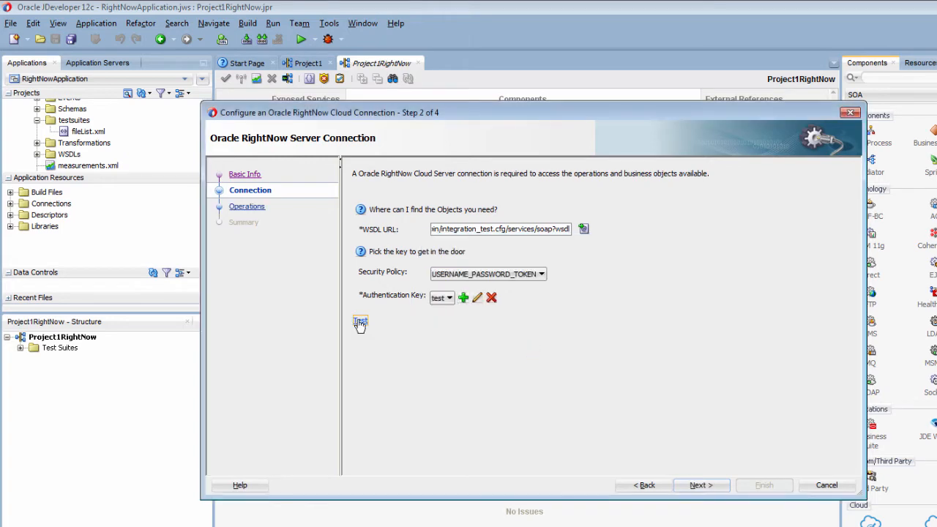
{"action": "left_click", "coordinate": [361, 324]}
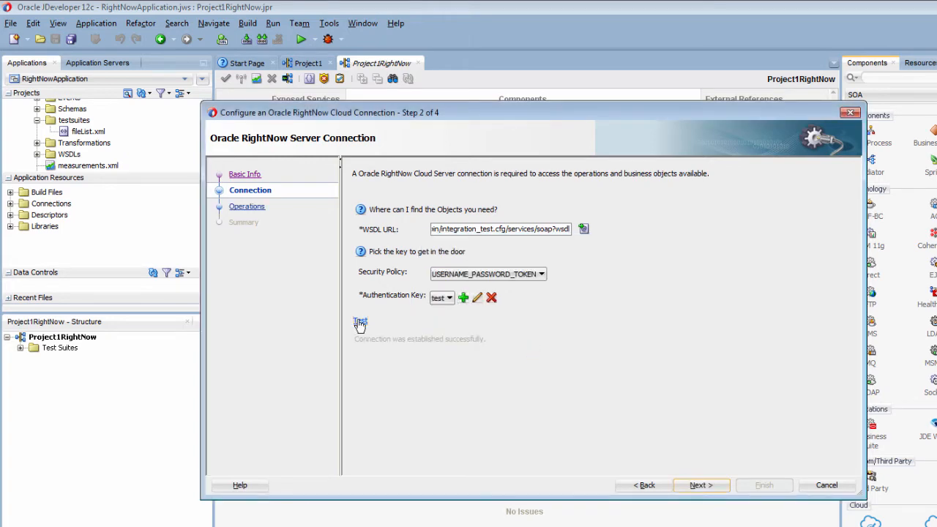
{"action": "left_click", "coordinate": [701, 485]}
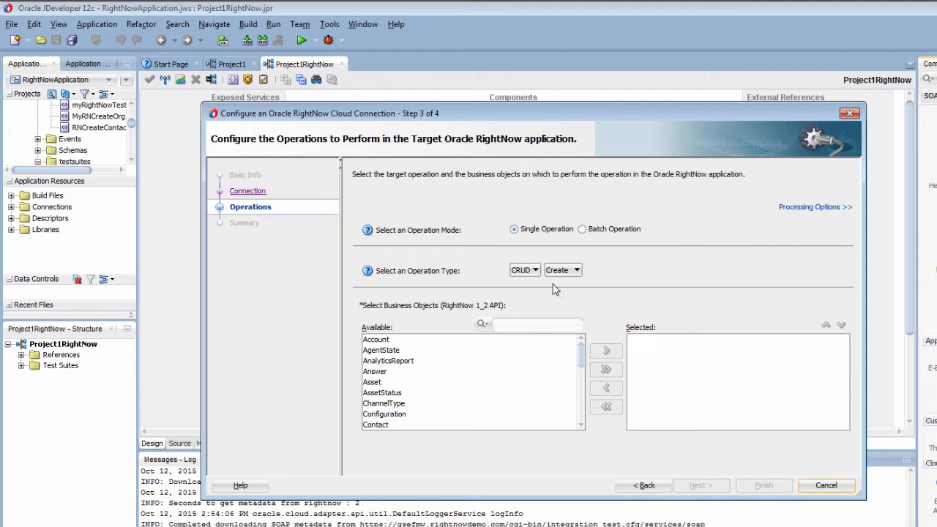
Step: Keep CRUD Create, move Contact to the selected business objects, and finish the adapter
{"action": "left_click", "coordinate": [524, 269]}
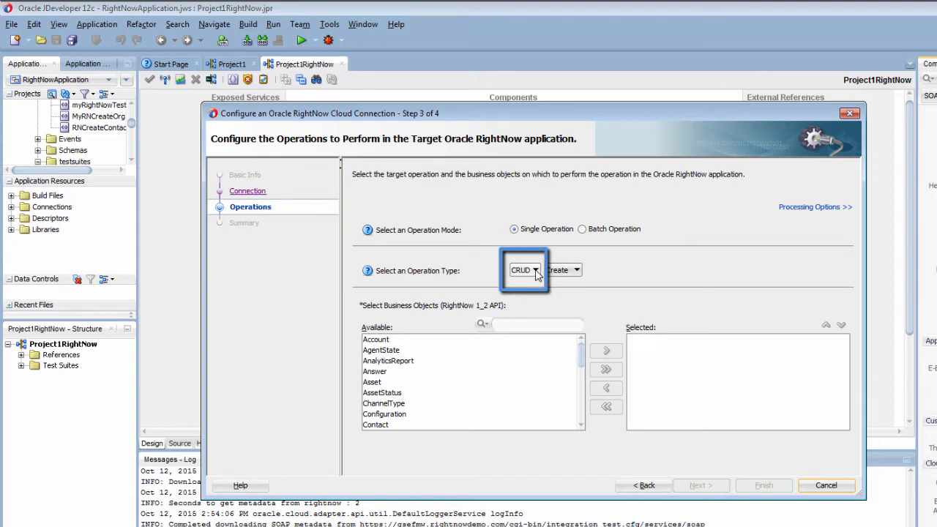
{"action": "mouse_move", "coordinate": [398, 419]}
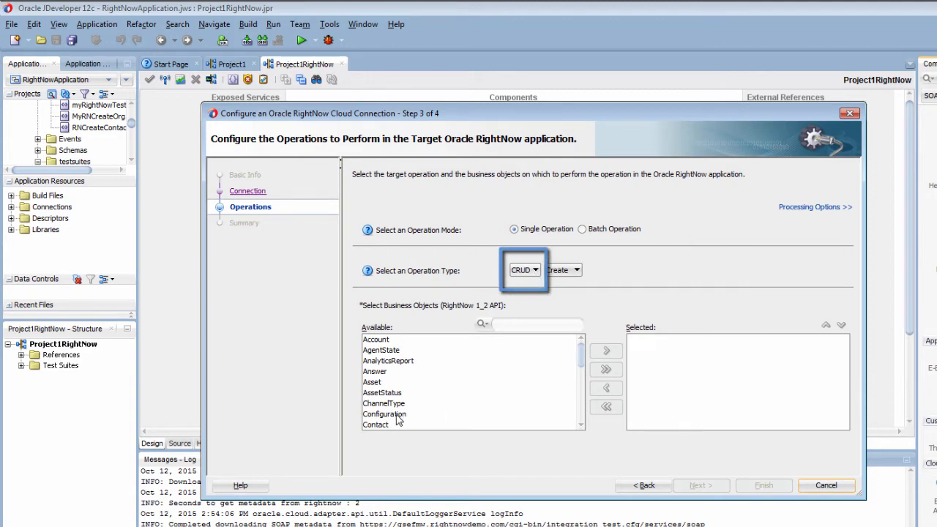
{"action": "left_click", "coordinate": [374, 425]}
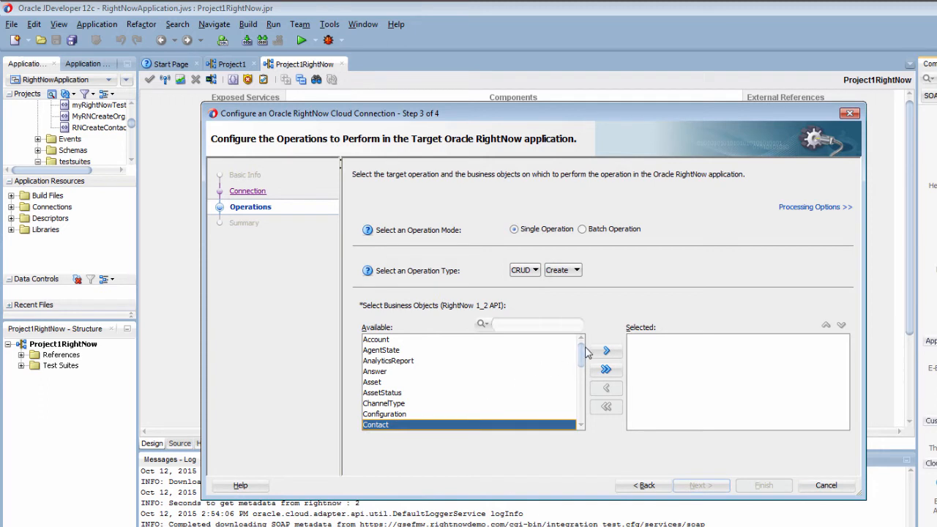
{"action": "left_click", "coordinate": [606, 351]}
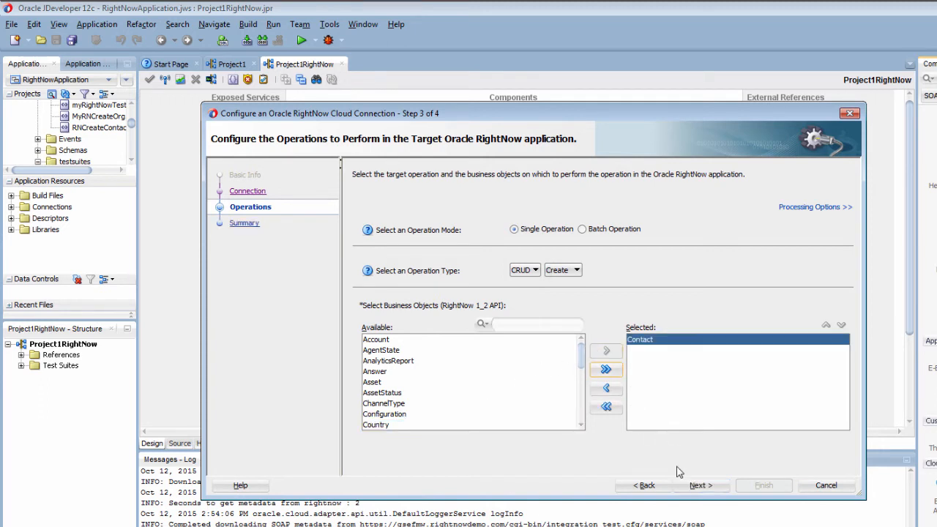
{"action": "left_click", "coordinate": [700, 485]}
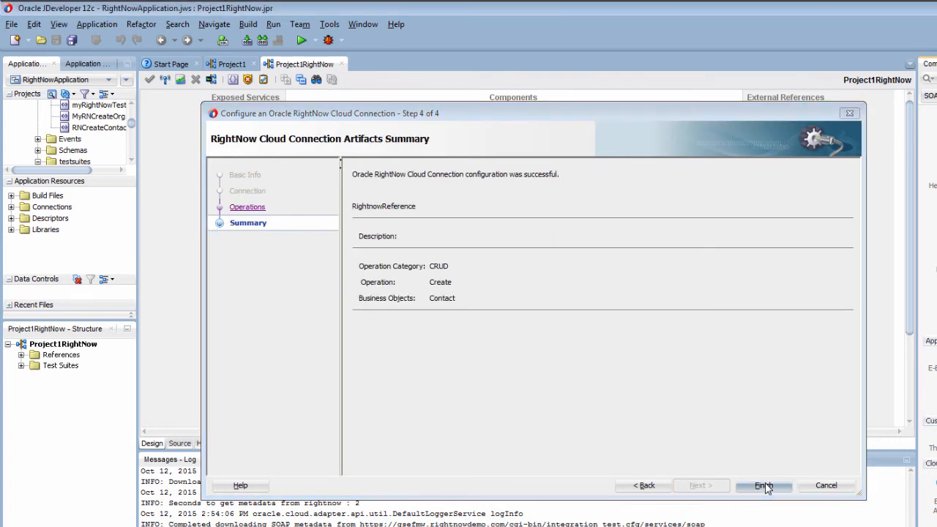
{"action": "left_click", "coordinate": [763, 486]}
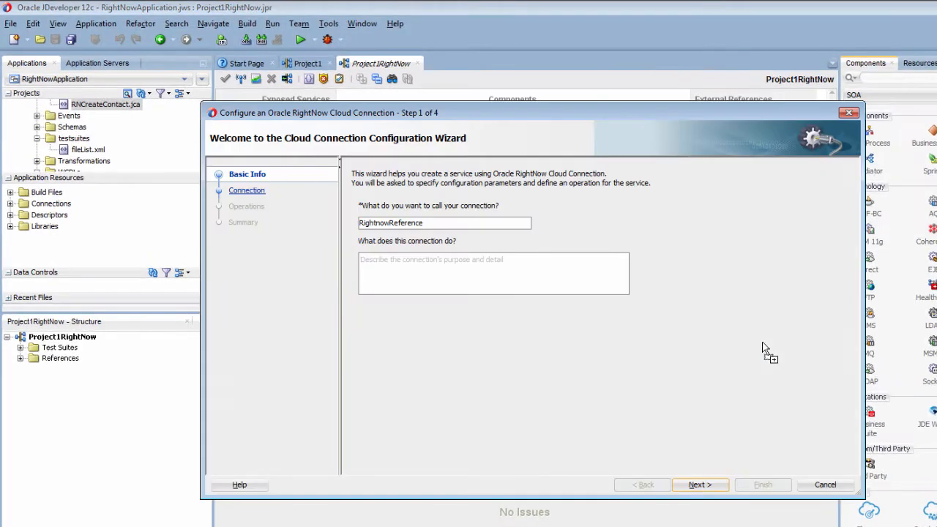
Step: Point the new RightNow connection at the project's local soap.wsdl via the WSDL Chooser
{"action": "left_click", "coordinate": [699, 484]}
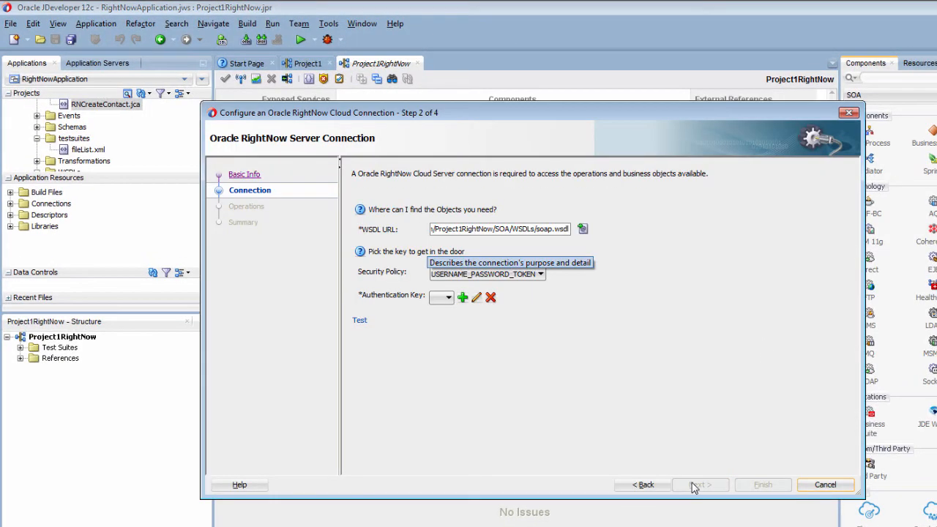
{"action": "left_click", "coordinate": [583, 228]}
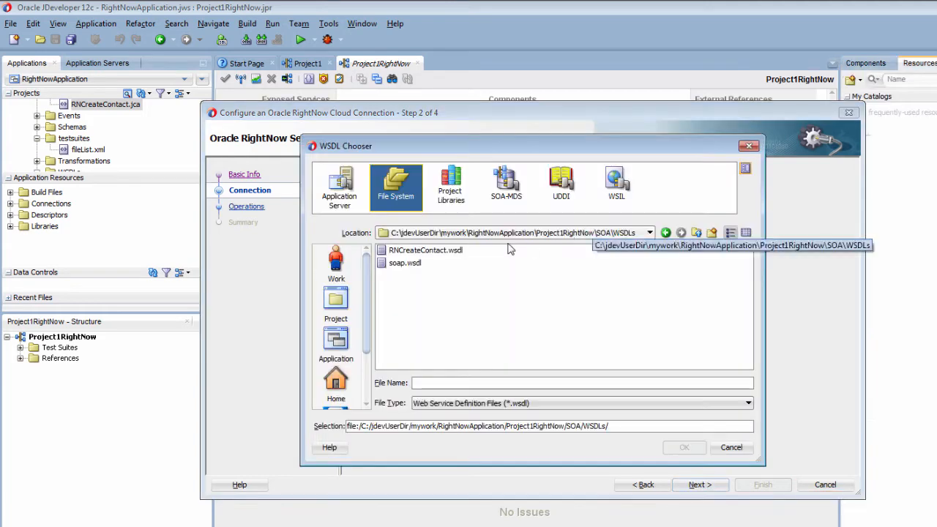
{"action": "left_click", "coordinate": [404, 262]}
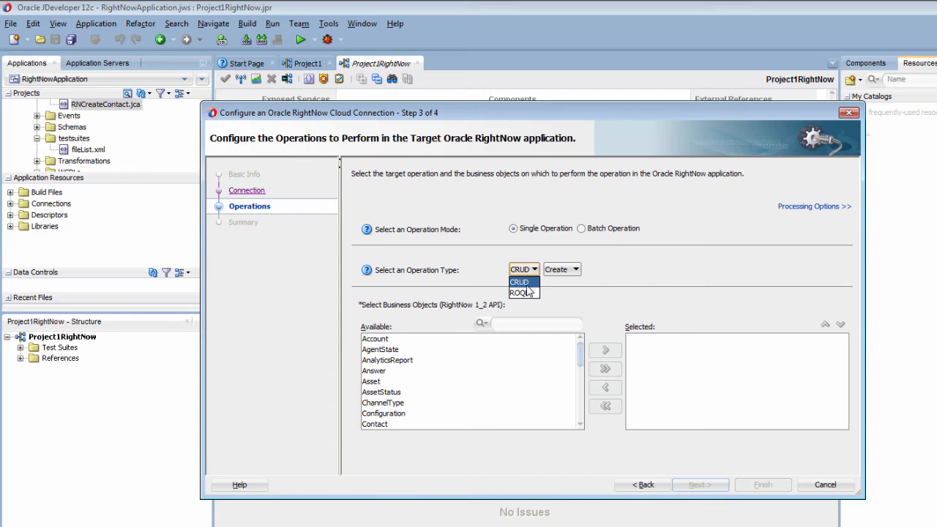
Step: Choose ROQL and enter a select query for the organization named TestOrg
{"action": "left_click", "coordinate": [520, 293]}
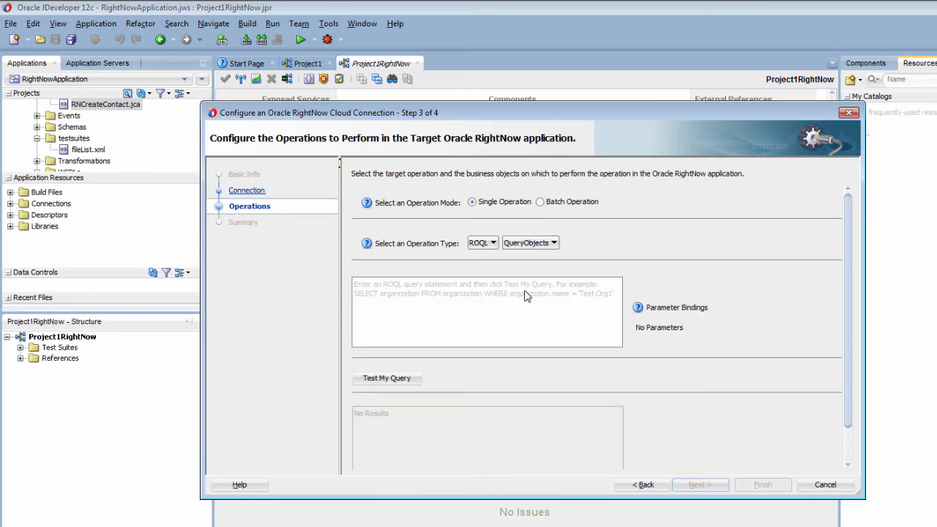
{"action": "type", "text": "se"}
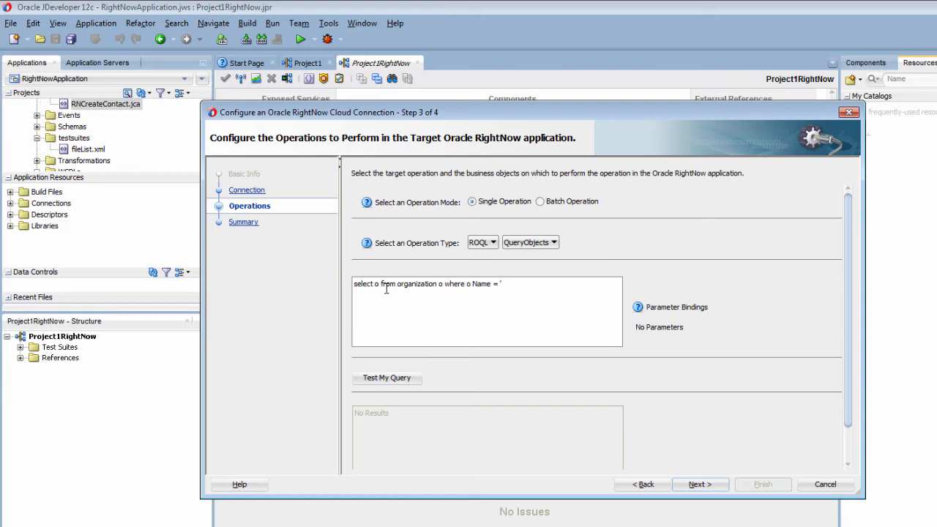
{"action": "type", "text": "TestOrg"}
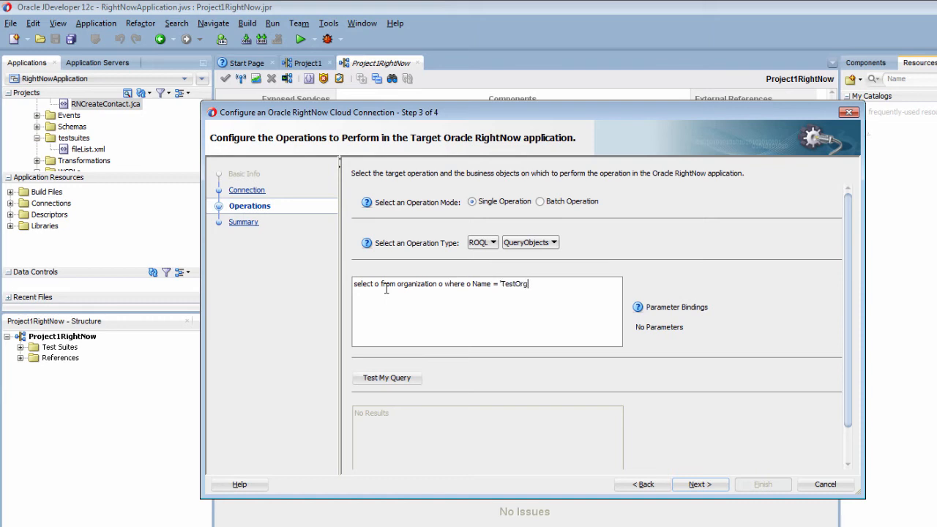
{"action": "left_click", "coordinate": [539, 229]}
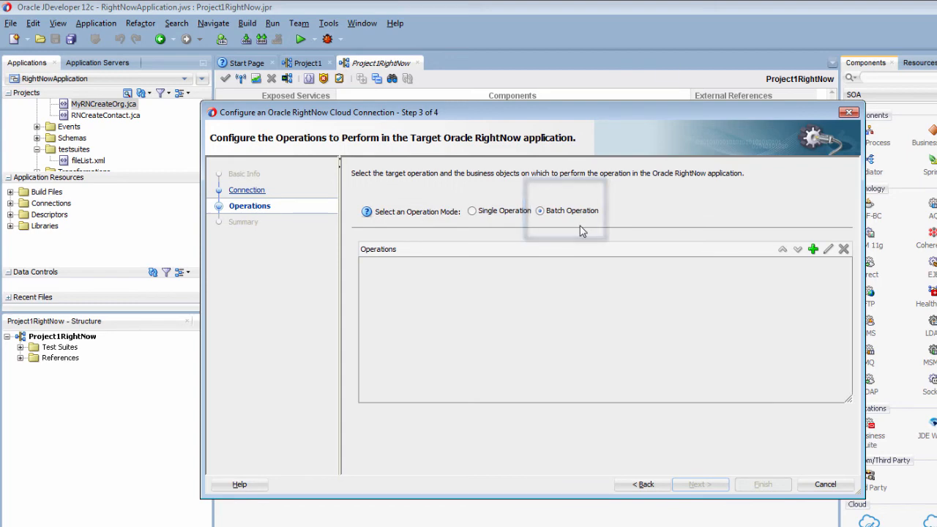
Step: Add batch CRUD operations Create Contact, Create Incident and Get Contact, then confirm
{"action": "left_click", "coordinate": [813, 249]}
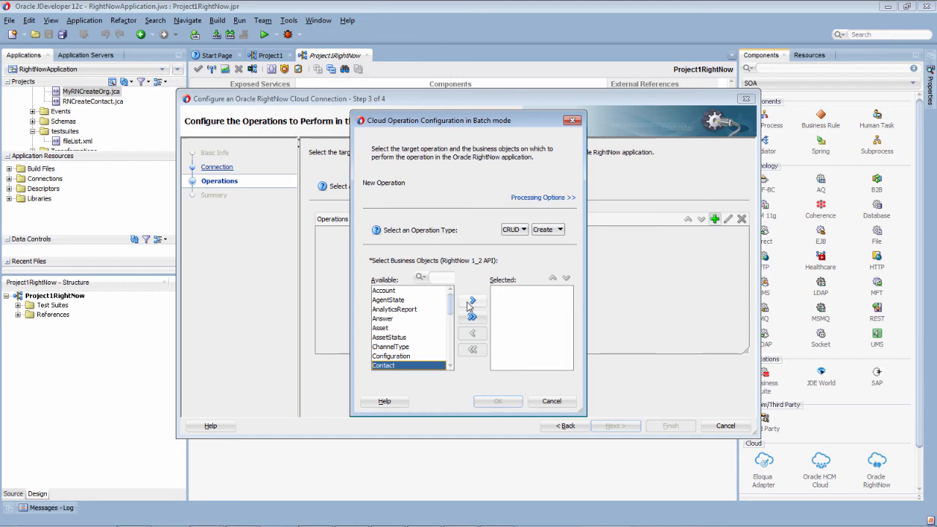
{"action": "left_click", "coordinate": [471, 300]}
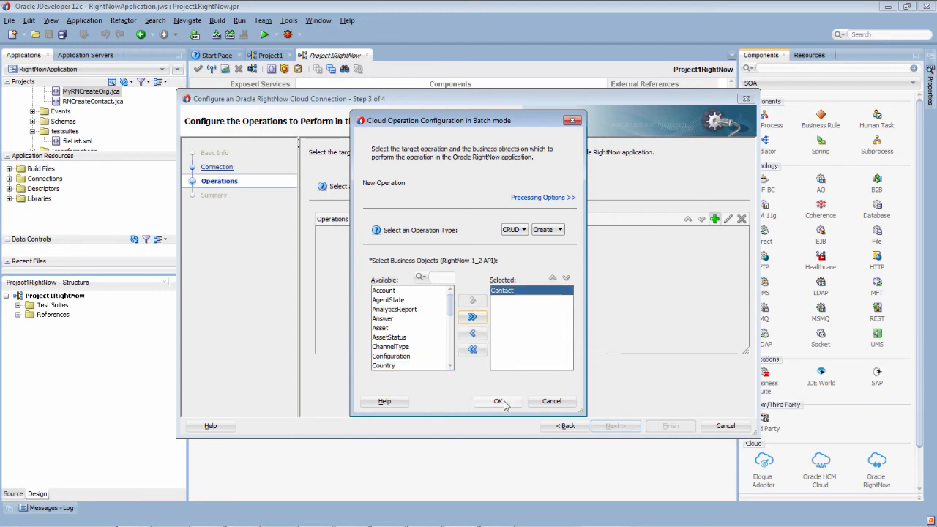
{"action": "left_click", "coordinate": [498, 402]}
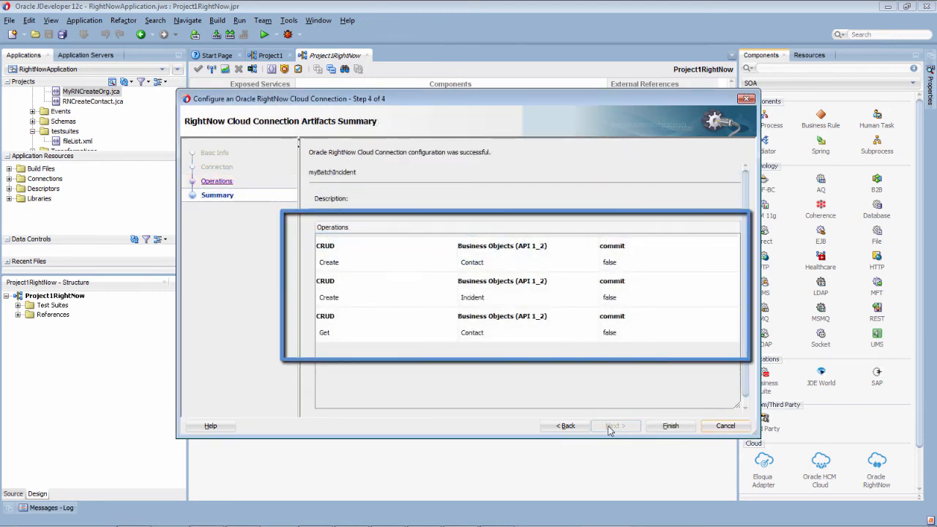